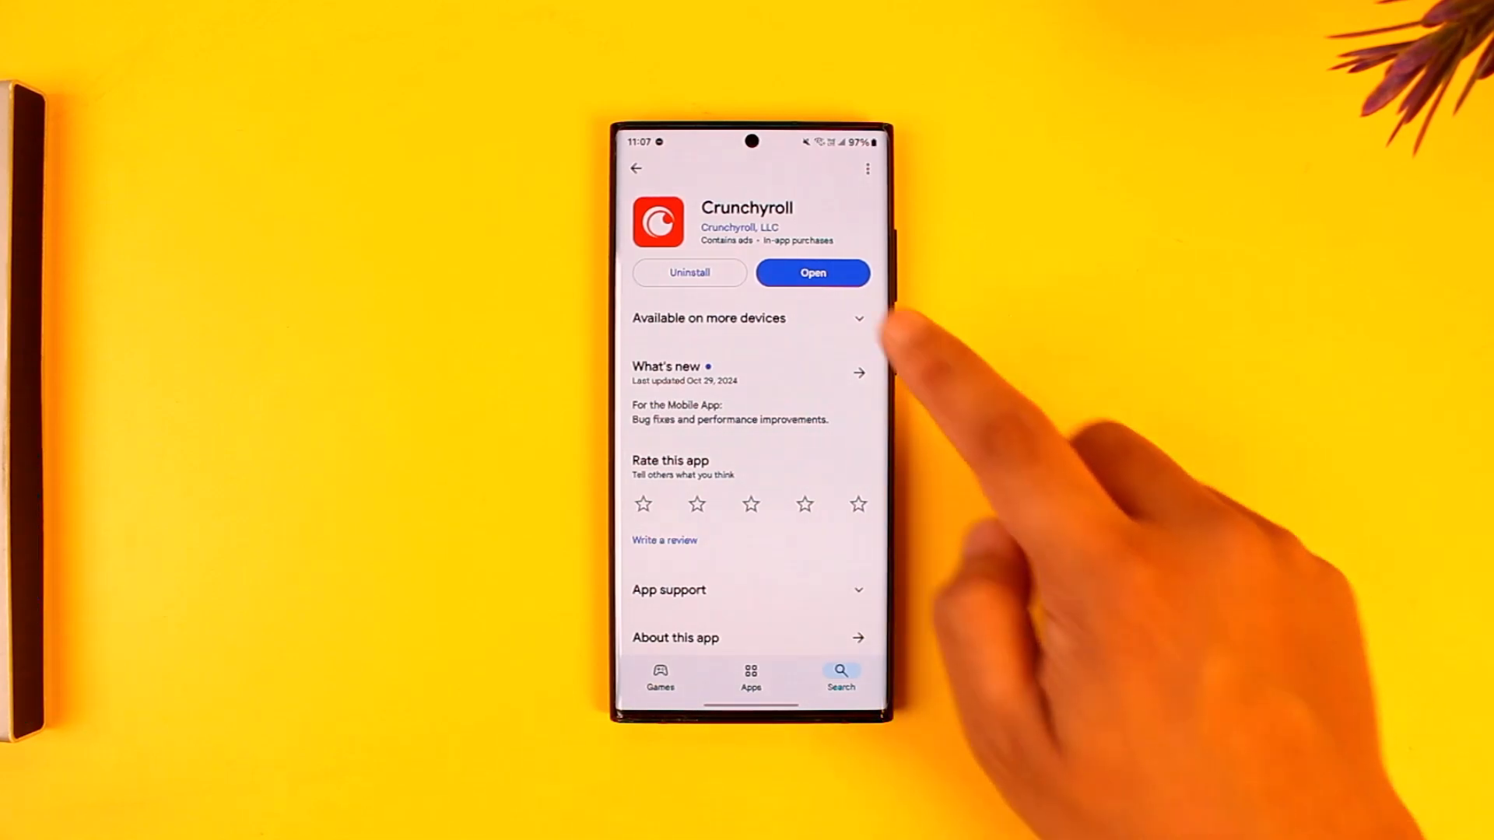
# Launch Crunchyroll from its Play Store page to reach the One Piece home screen
pyautogui.click(811, 272)
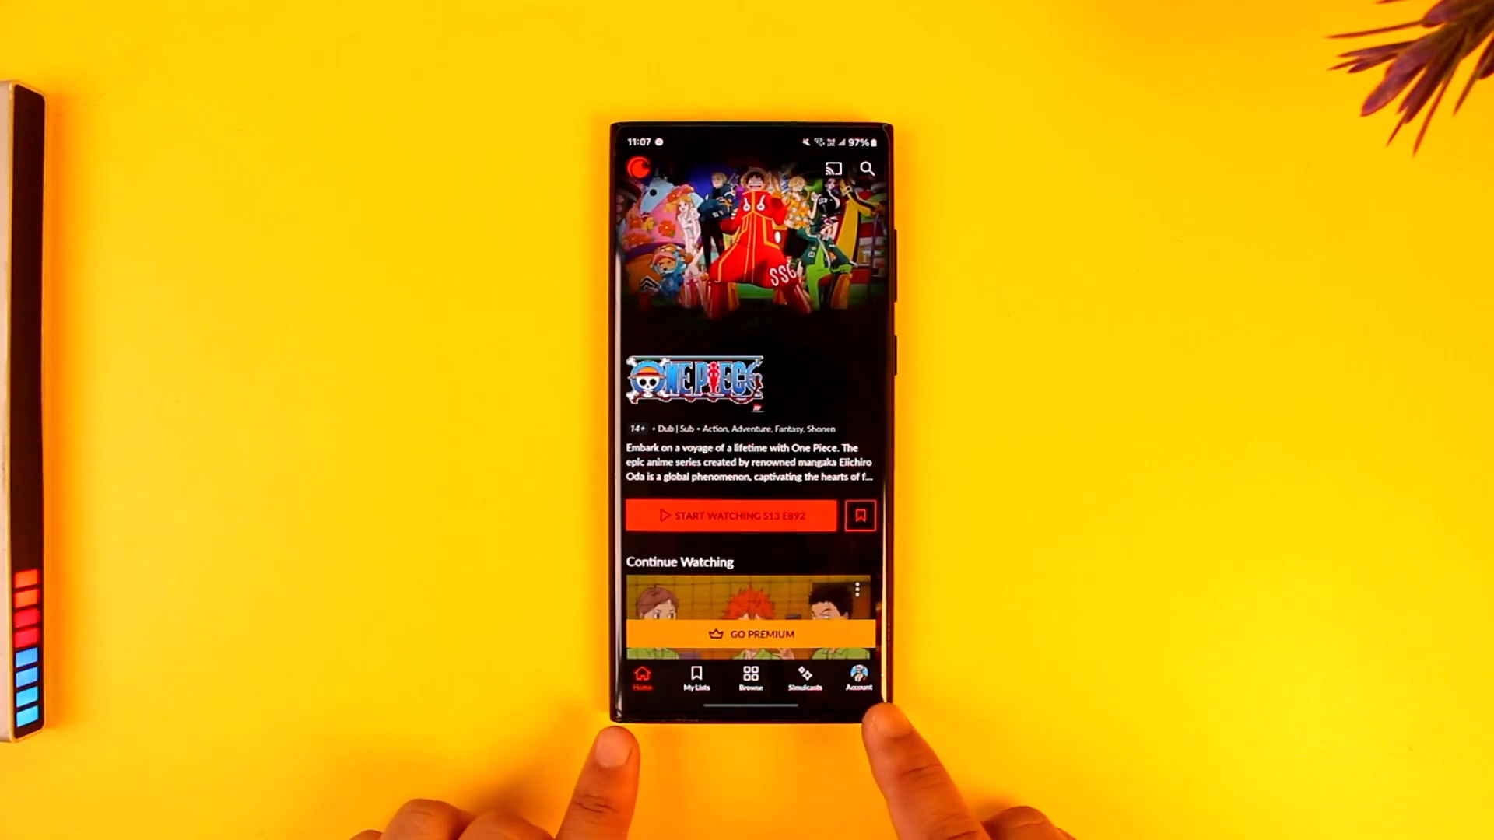
# Go to the Account tab and scroll to the Delete My Account options
pyautogui.click(857, 677)
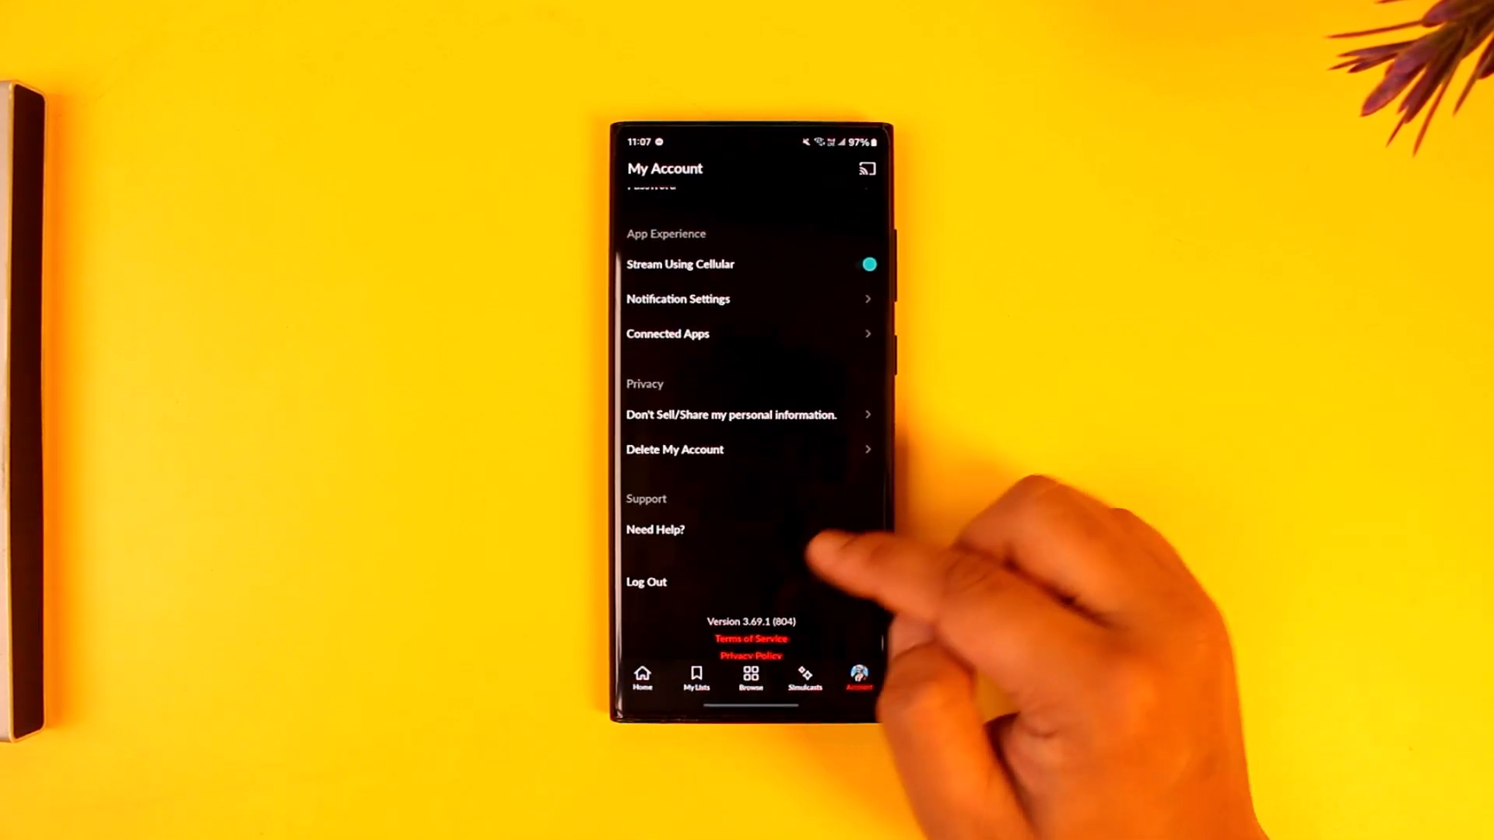
pyautogui.scroll(3)
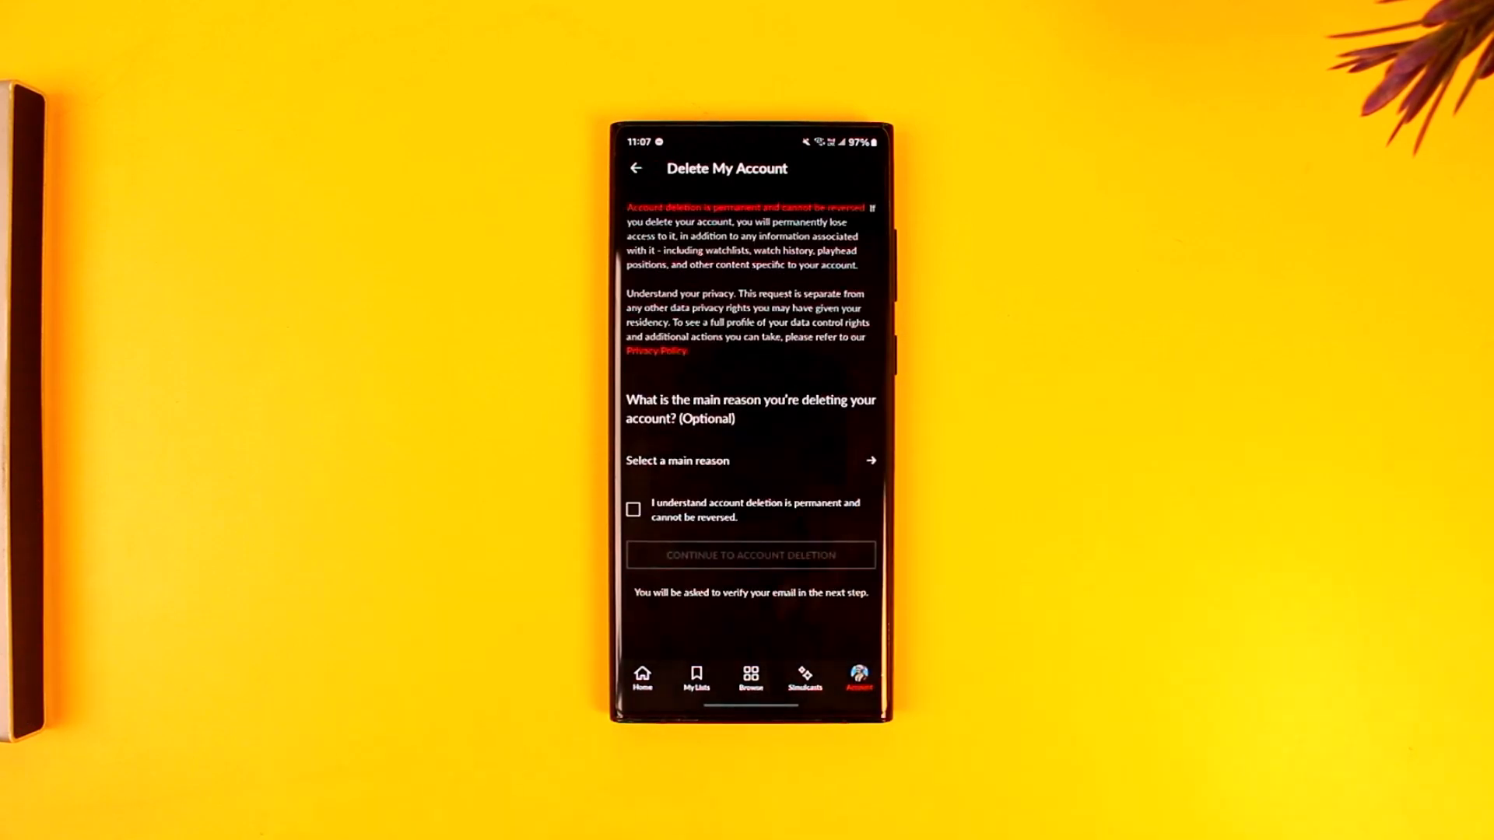
# Continue to the Sony Pictures account deletion form and scroll to its Email field
pyautogui.click(632, 509)
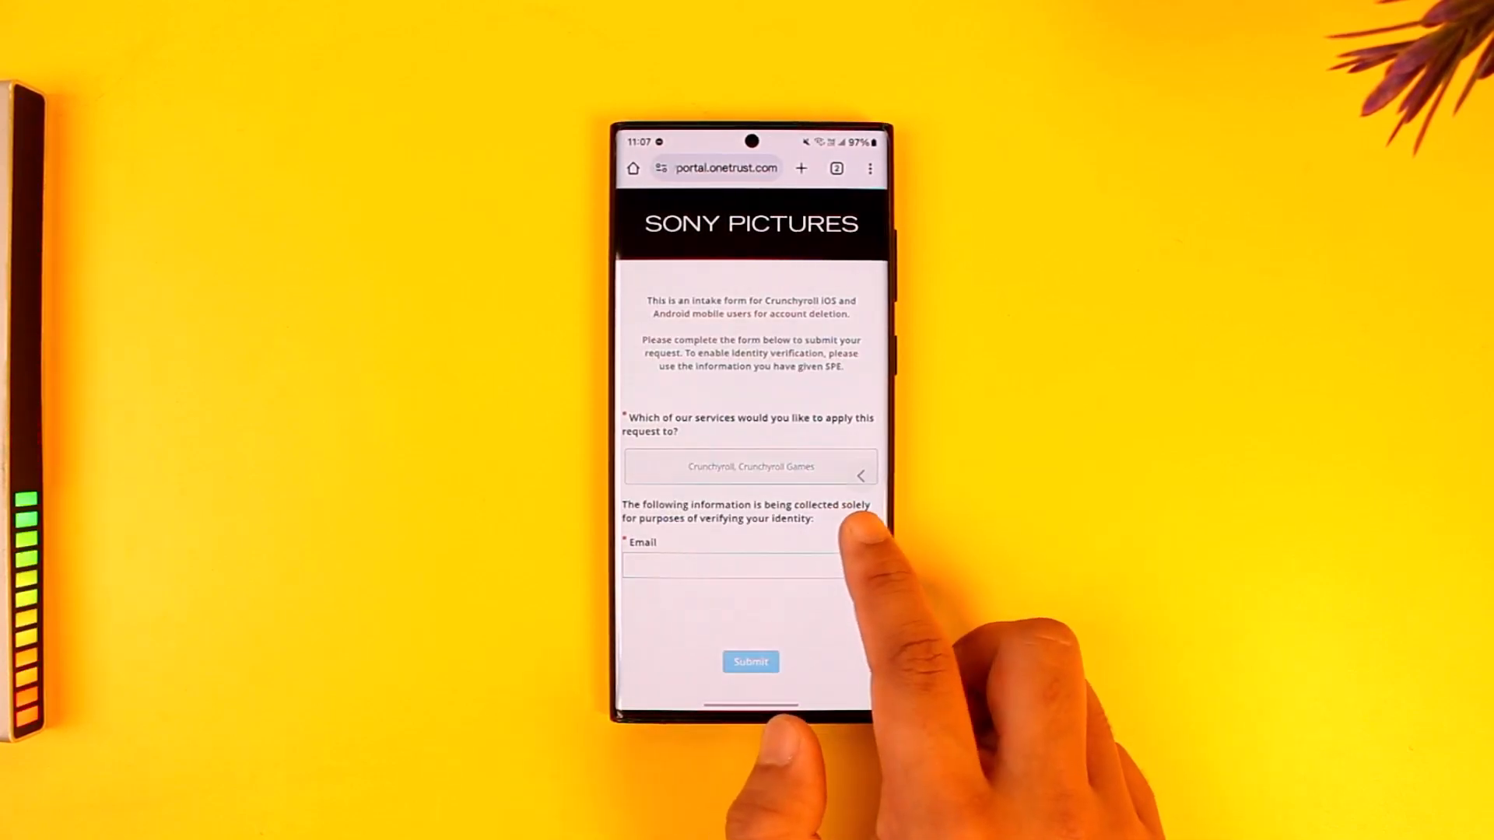
pyautogui.scroll(3)
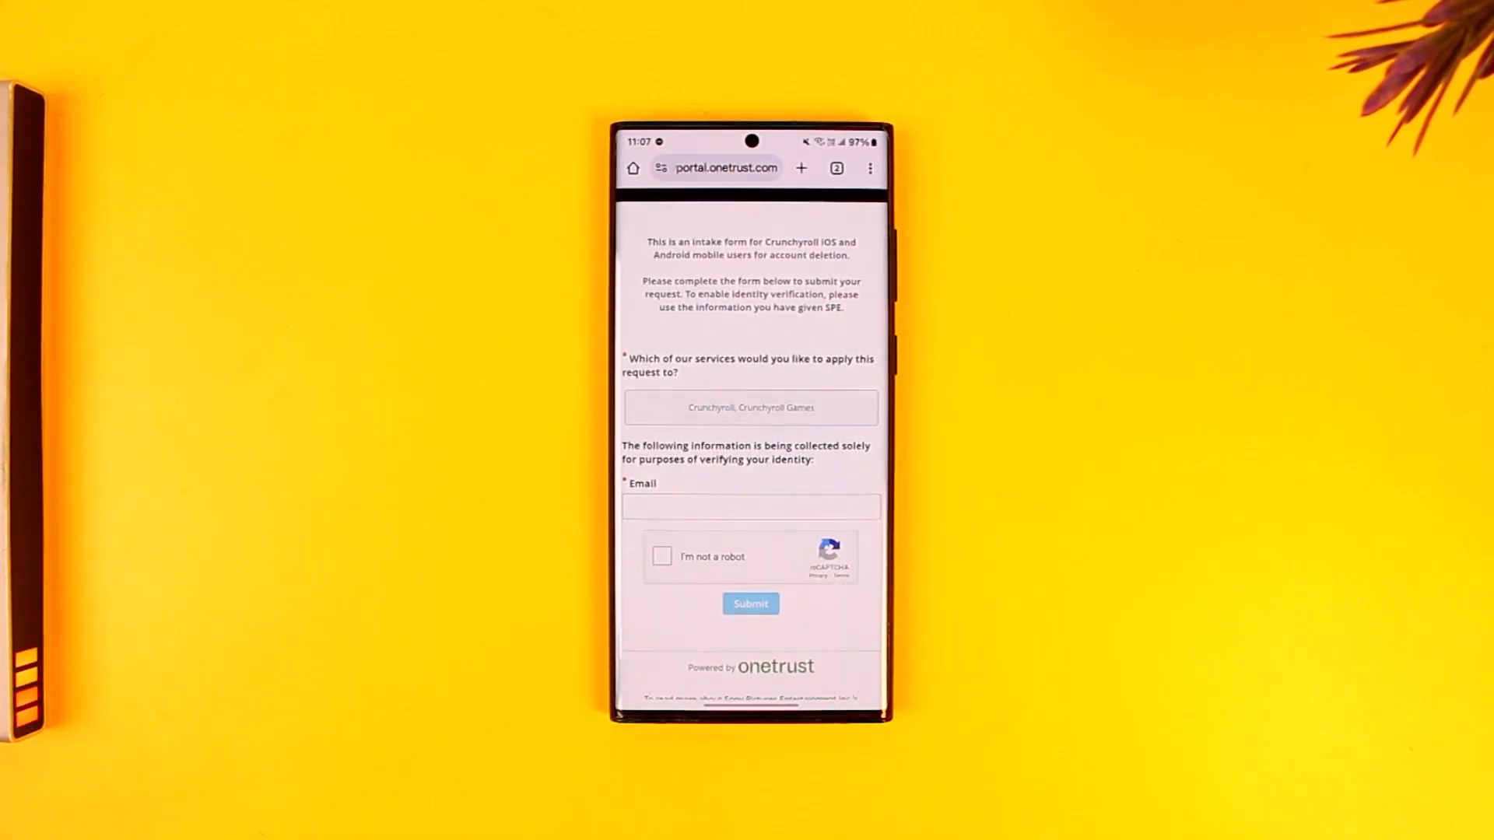